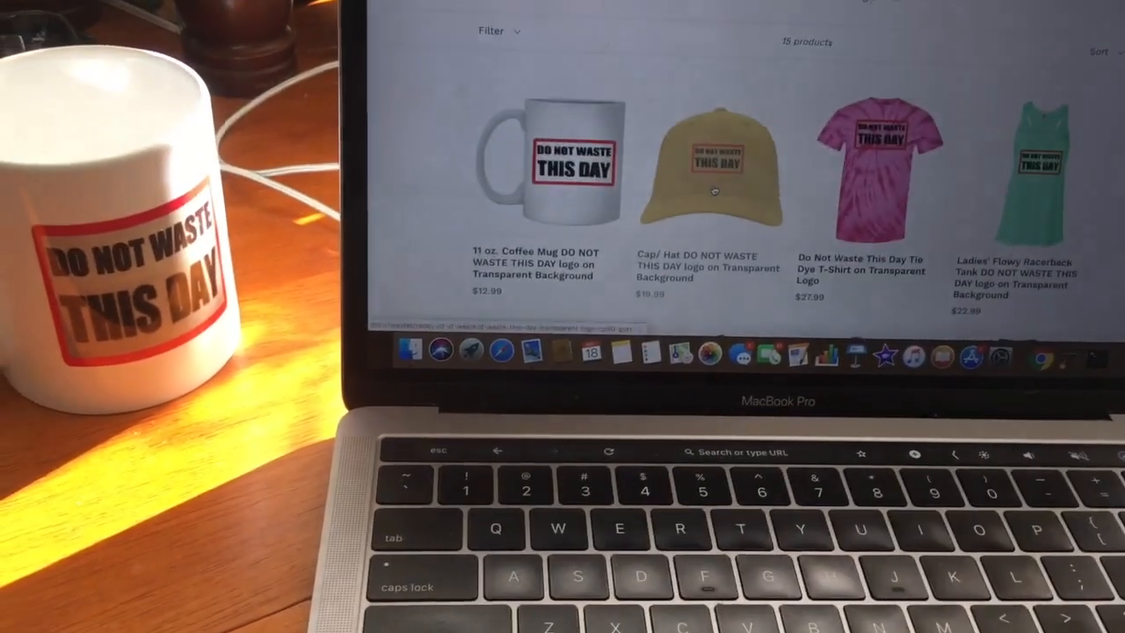
scroll("down", 3)
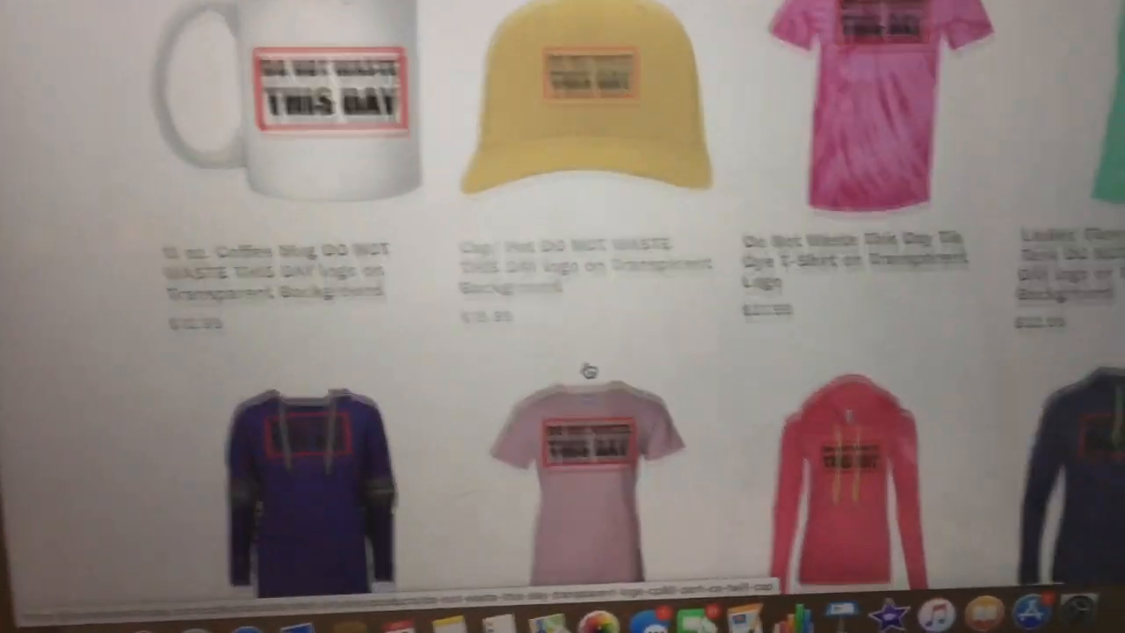
scroll("down", 3)
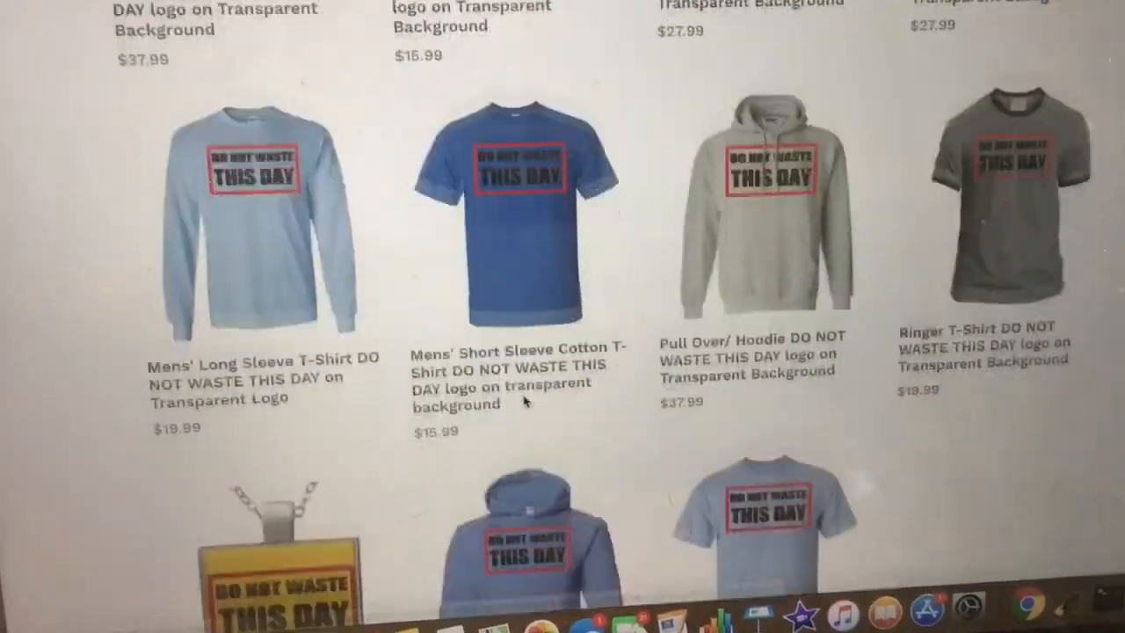